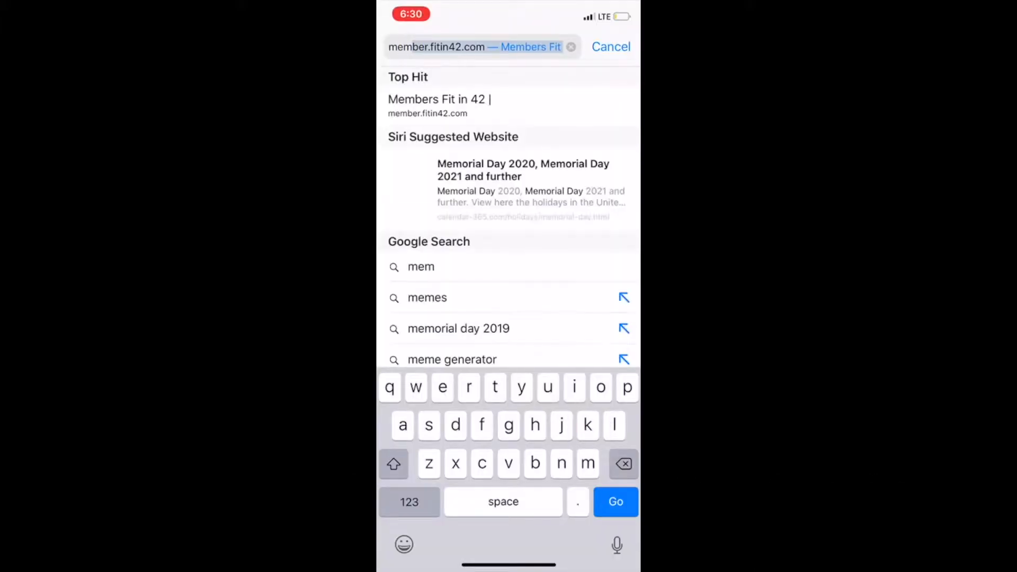
Step: Load member.fitin42.com from the address bar's Top Hit suggestion
{"action": "left_click", "coordinate": [438, 106]}
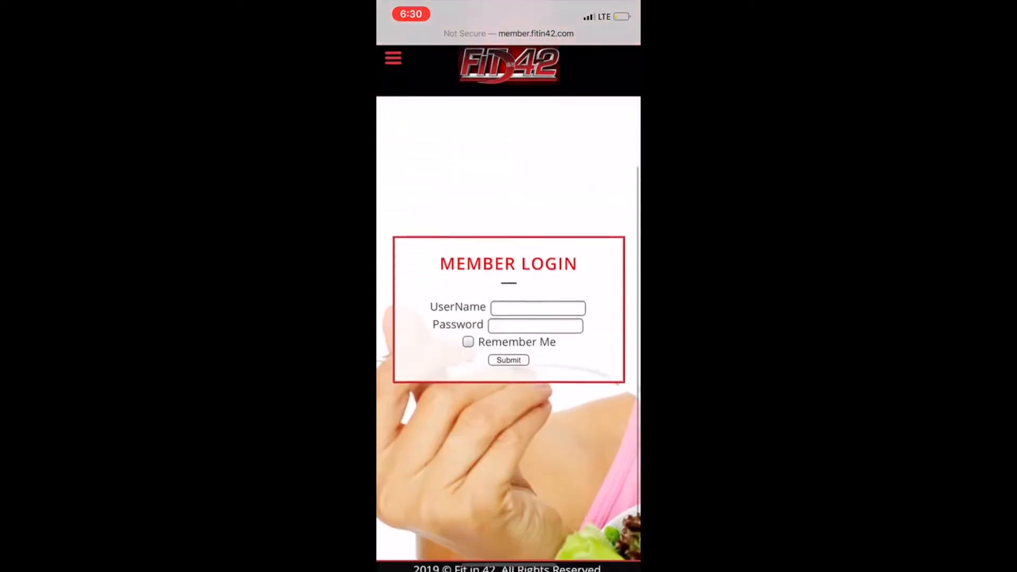
{"action": "left_click", "coordinate": [538, 308]}
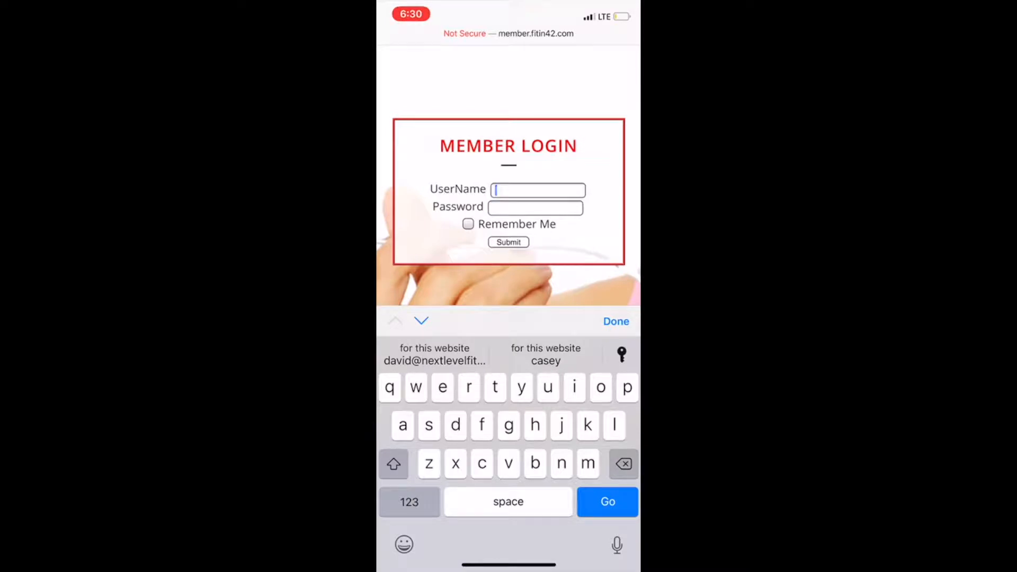
{"action": "type", "text": "b"}
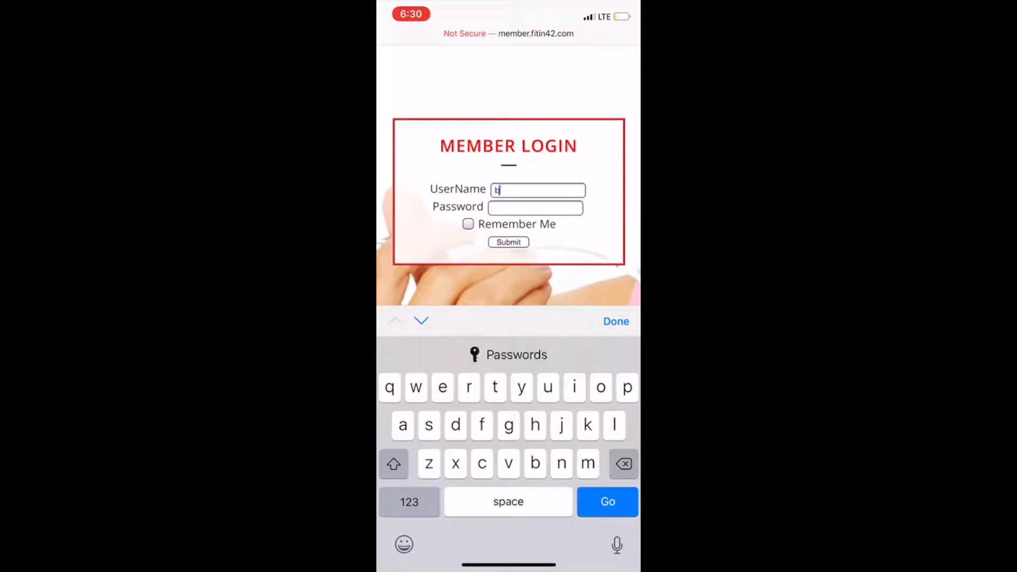
{"action": "type", "text": "onniegro"}
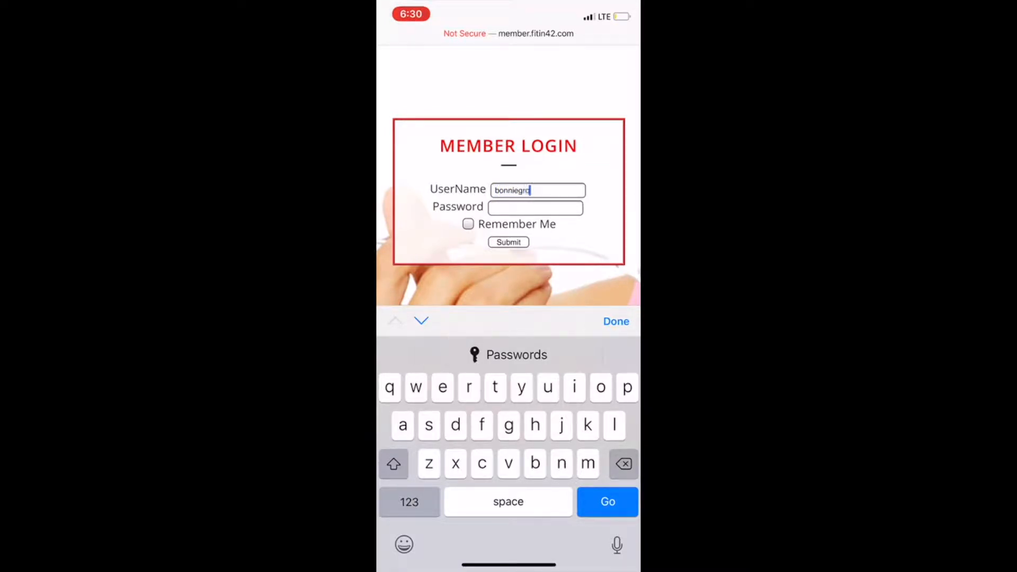
{"action": "left_click", "coordinate": [535, 190]}
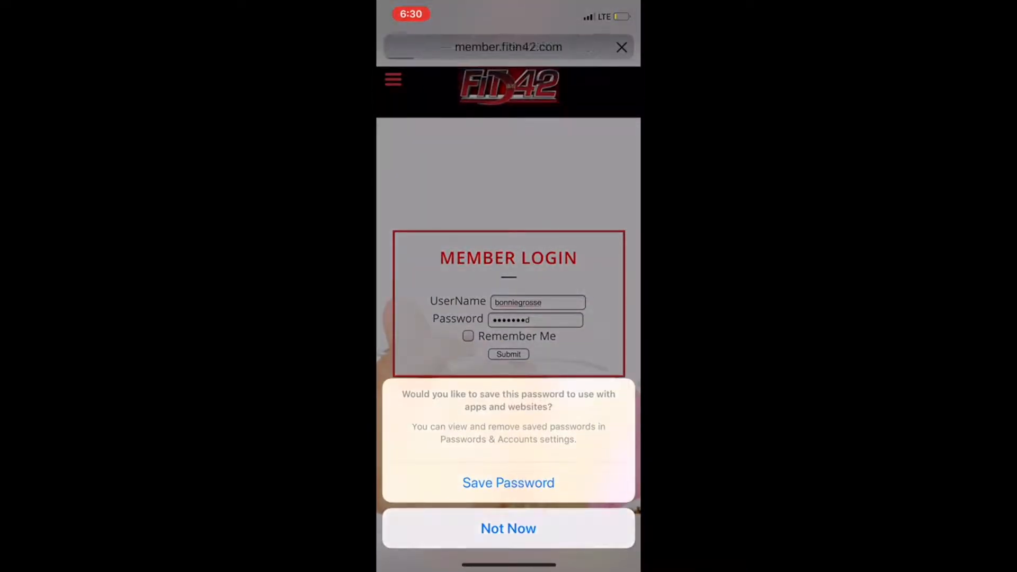
{"action": "left_click", "coordinate": [508, 528]}
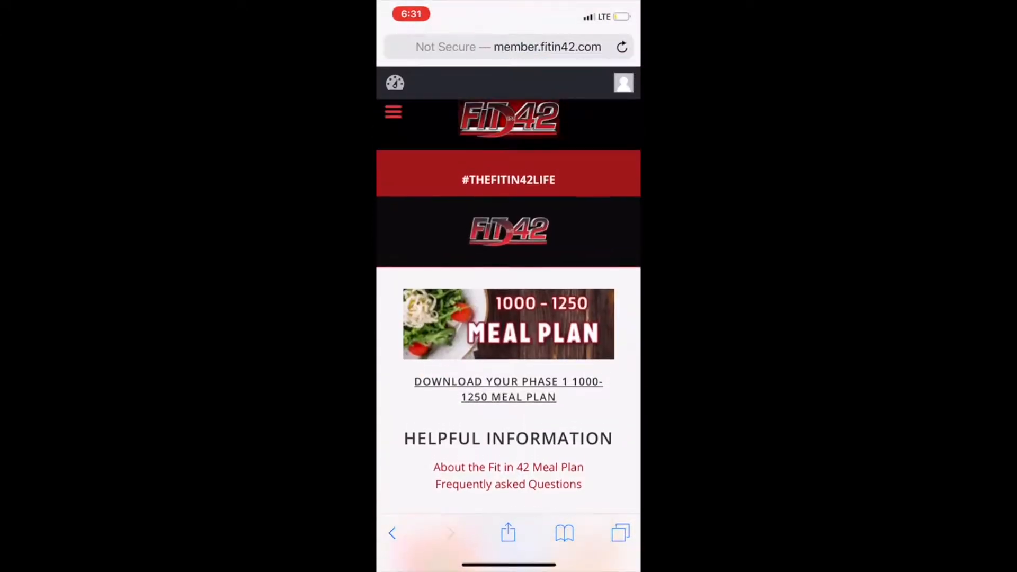
Step: From the site menu's Meal Plans list, choose the 1000-1250 calorie plan
{"action": "scroll", "scroll_direction": "down", "scroll_amount": 3}
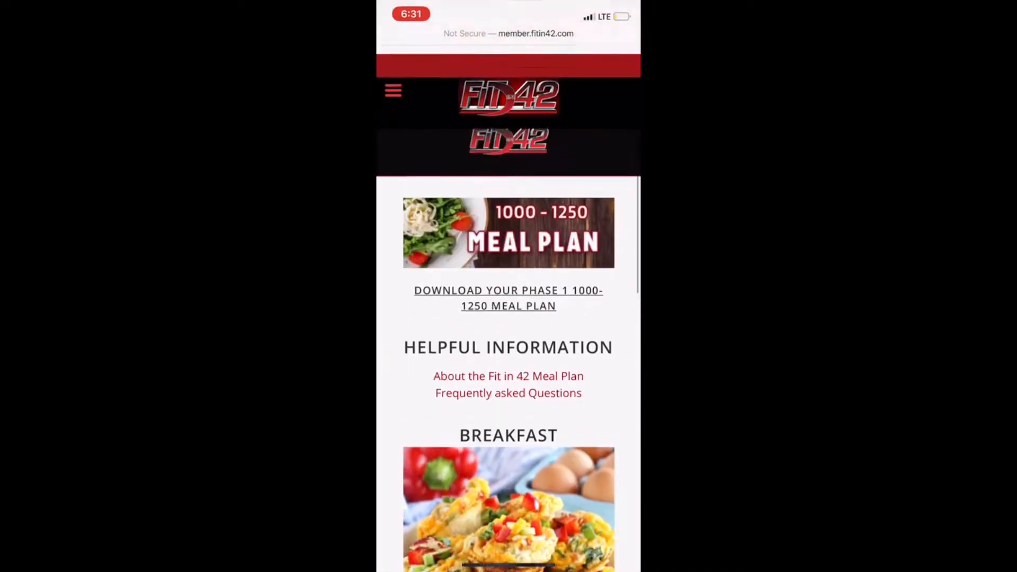
{"action": "scroll", "scroll_direction": "down", "scroll_amount": 3}
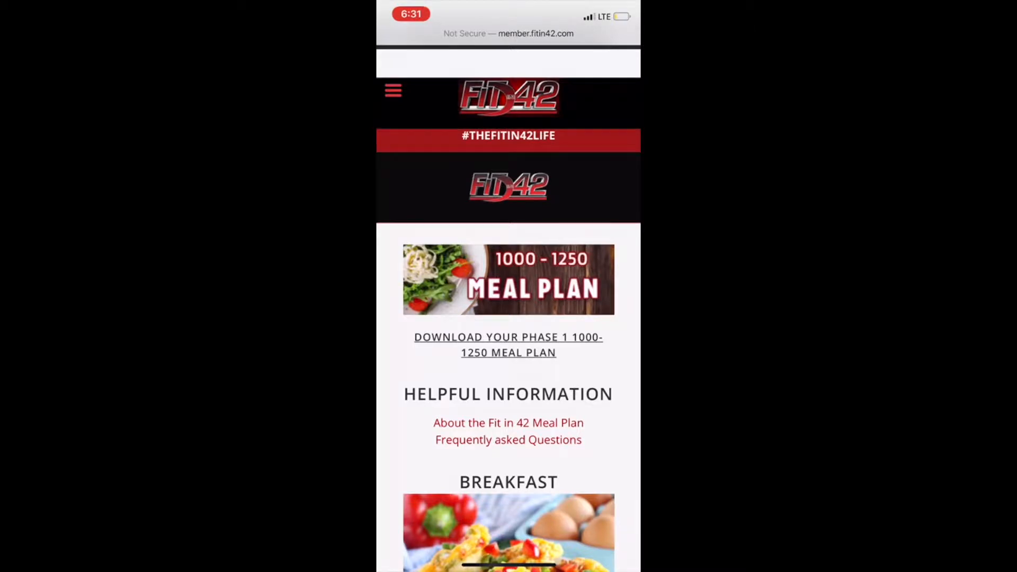
{"action": "left_click", "coordinate": [393, 92]}
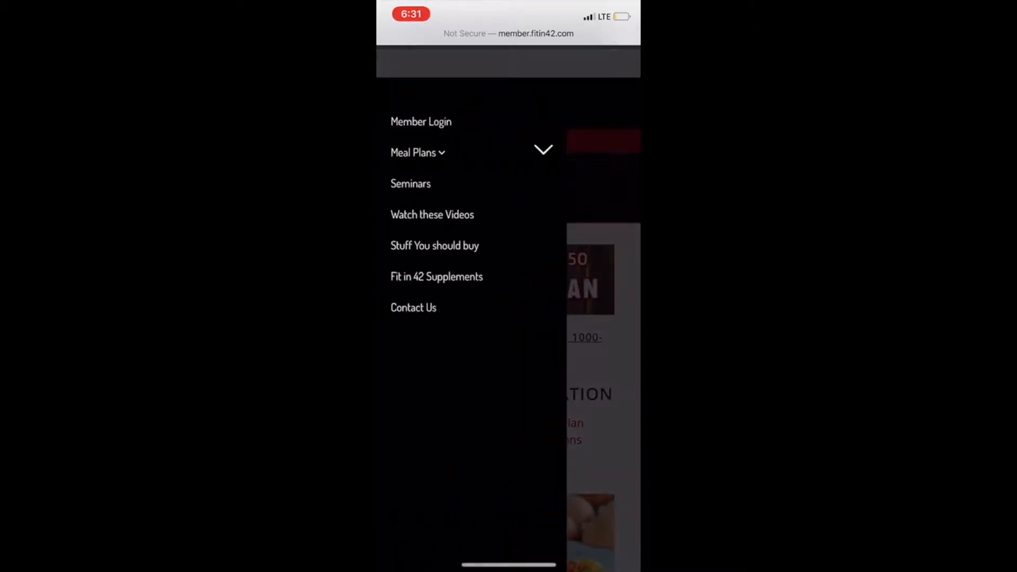
{"action": "left_click", "coordinate": [417, 152]}
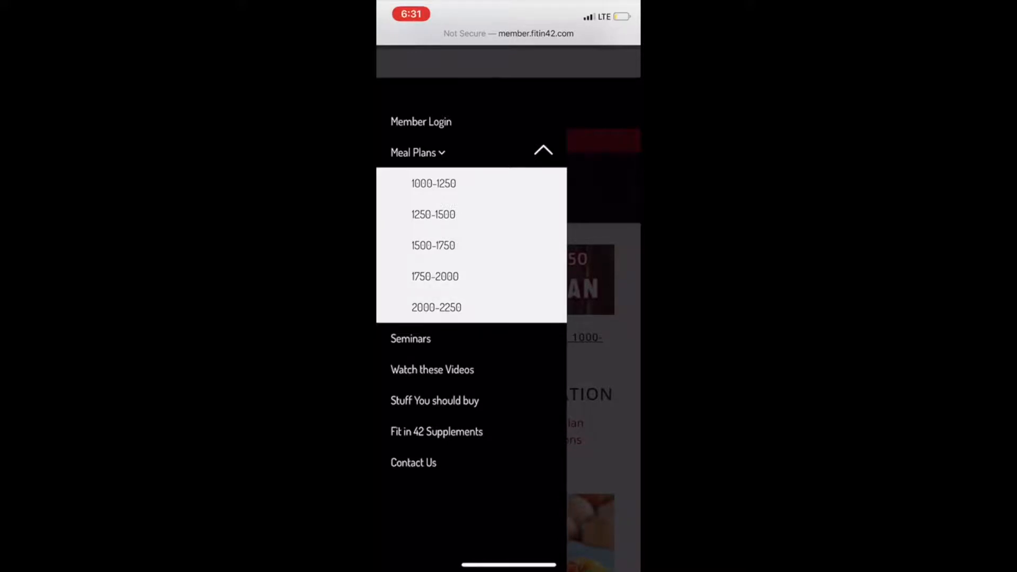
{"action": "left_click", "coordinate": [433, 183]}
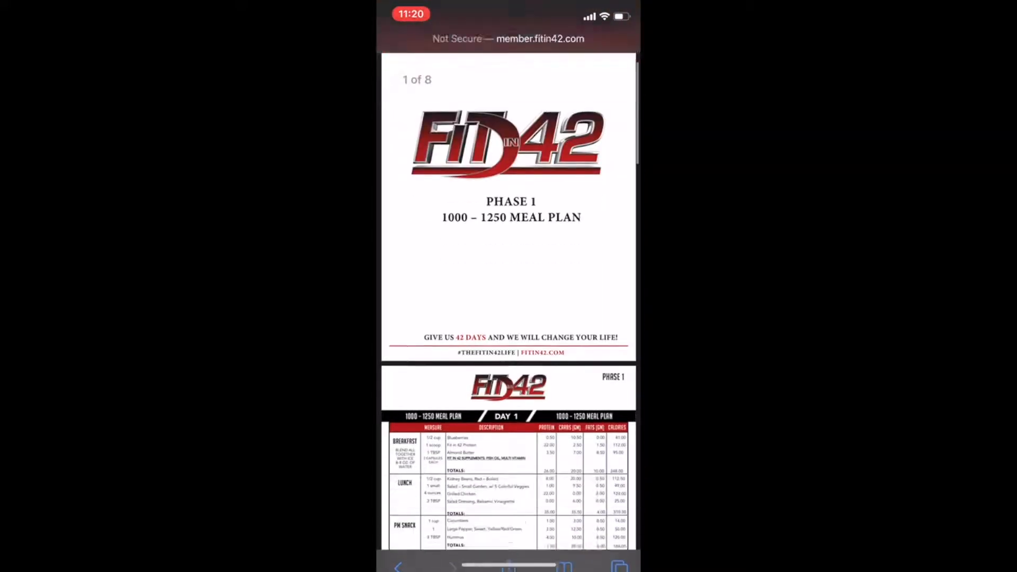
Step: Scroll through the daily meal plan pages, then return to the plan page
{"action": "scroll", "scroll_direction": "down", "scroll_amount": 3}
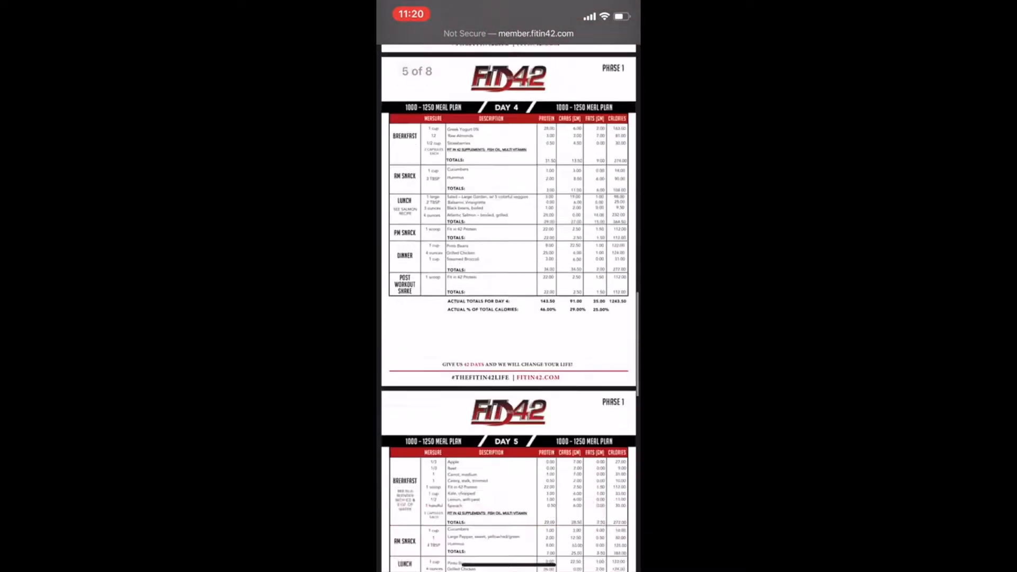
{"action": "scroll", "scroll_direction": "down", "scroll_amount": 3}
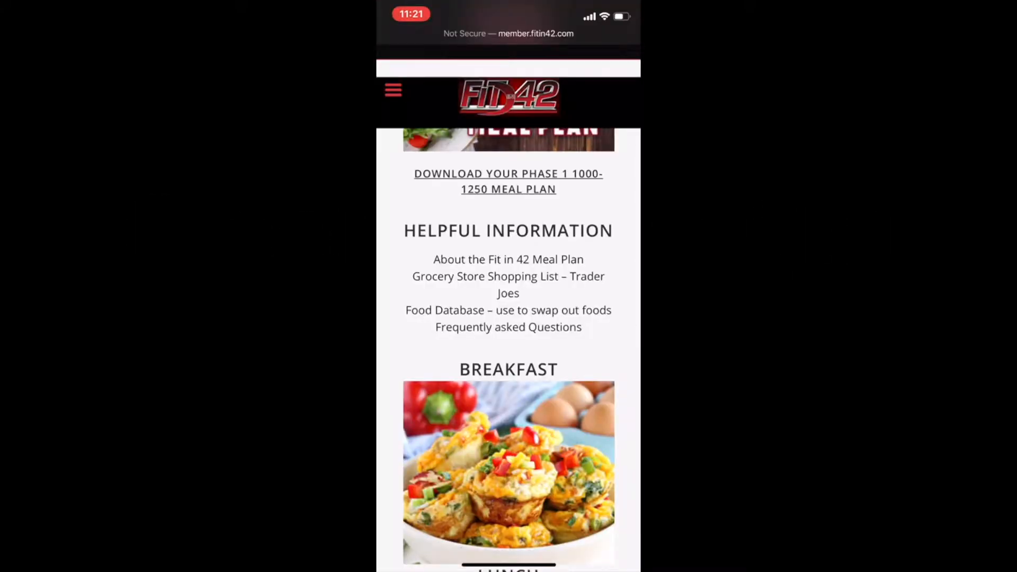
Step: Follow the 'Food Database – use to swap out foods' link under Helpful Information
{"action": "left_click", "coordinate": [508, 284]}
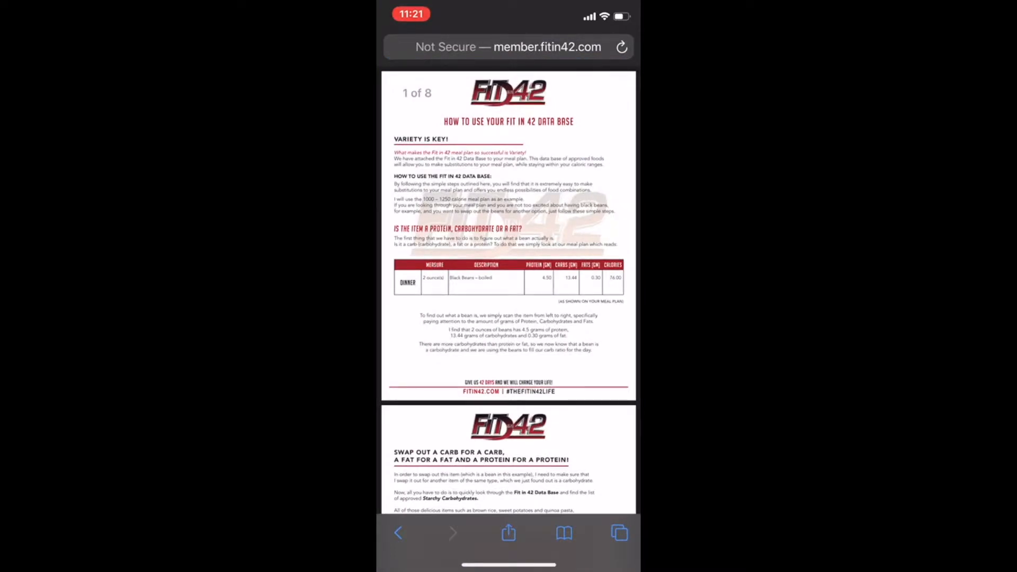
Step: Page down the Food Database PDF from the how-to pages through proteins to starchy carbs
{"action": "scroll", "scroll_direction": "down", "scroll_amount": 3}
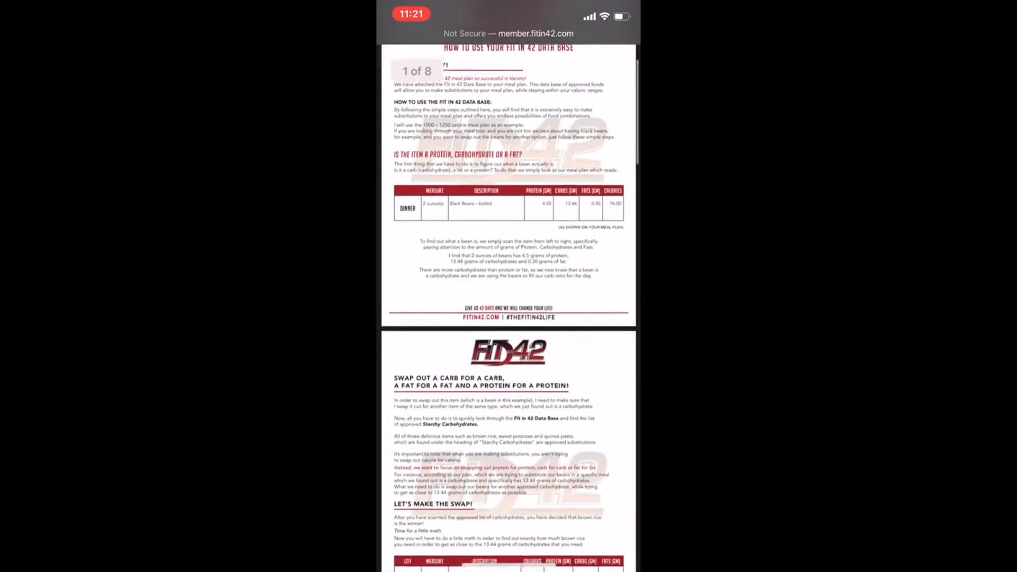
{"action": "scroll", "scroll_direction": "down", "scroll_amount": 3}
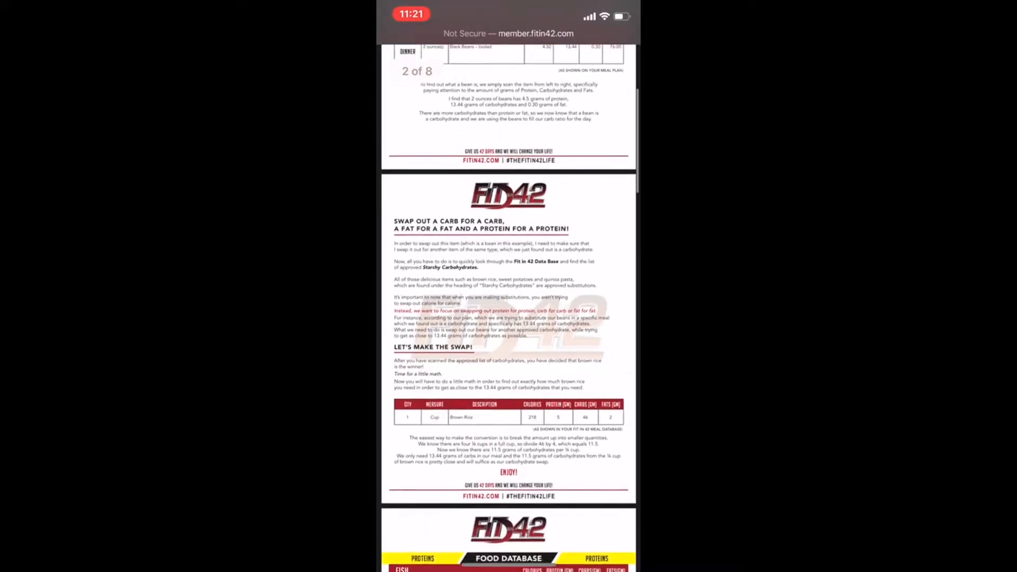
{"action": "scroll", "scroll_direction": "down", "scroll_amount": 3}
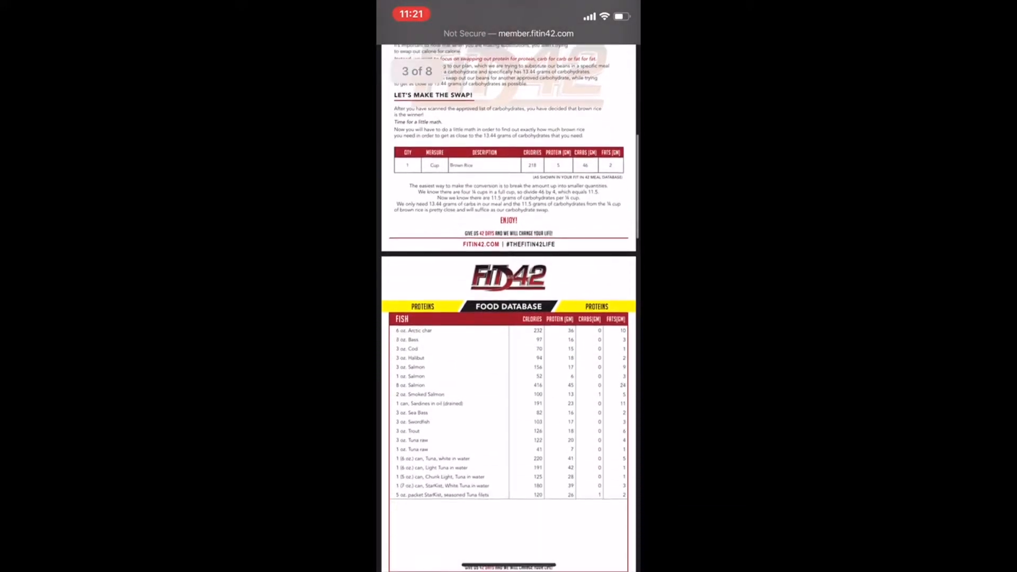
{"action": "scroll", "scroll_direction": "down", "scroll_amount": 3}
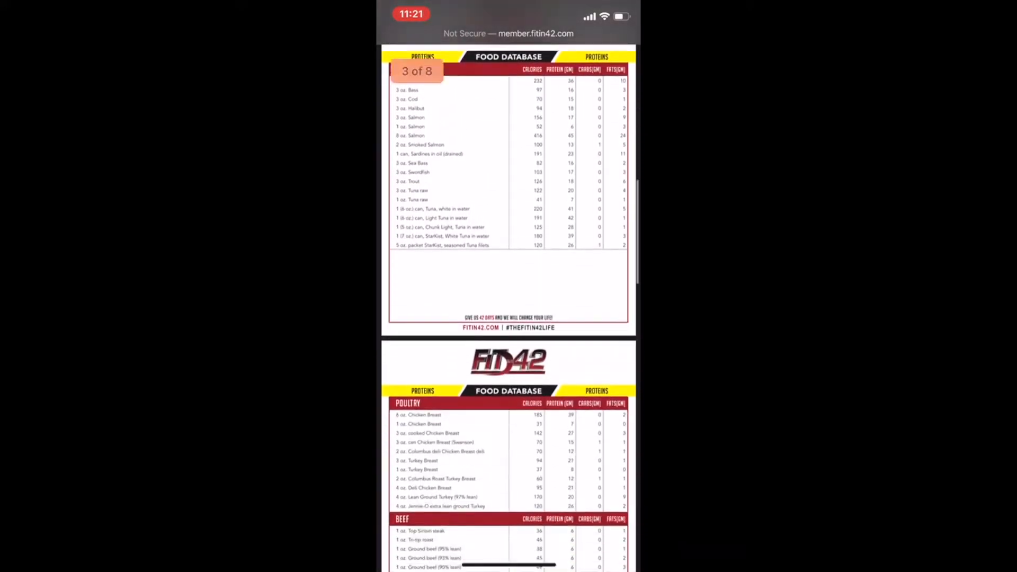
{"action": "scroll", "scroll_direction": "down", "scroll_amount": 3}
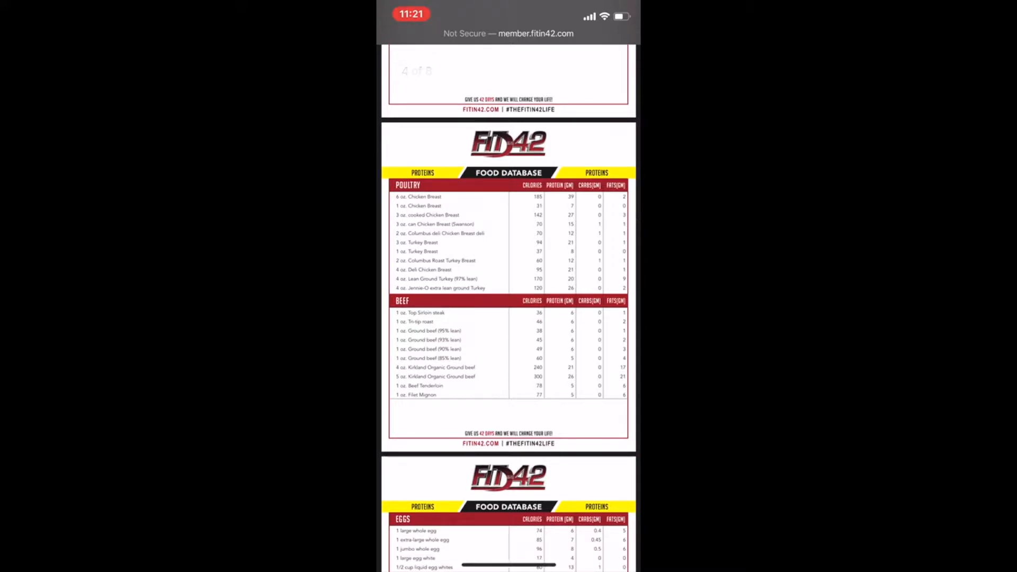
{"action": "scroll", "scroll_direction": "down", "scroll_amount": 3}
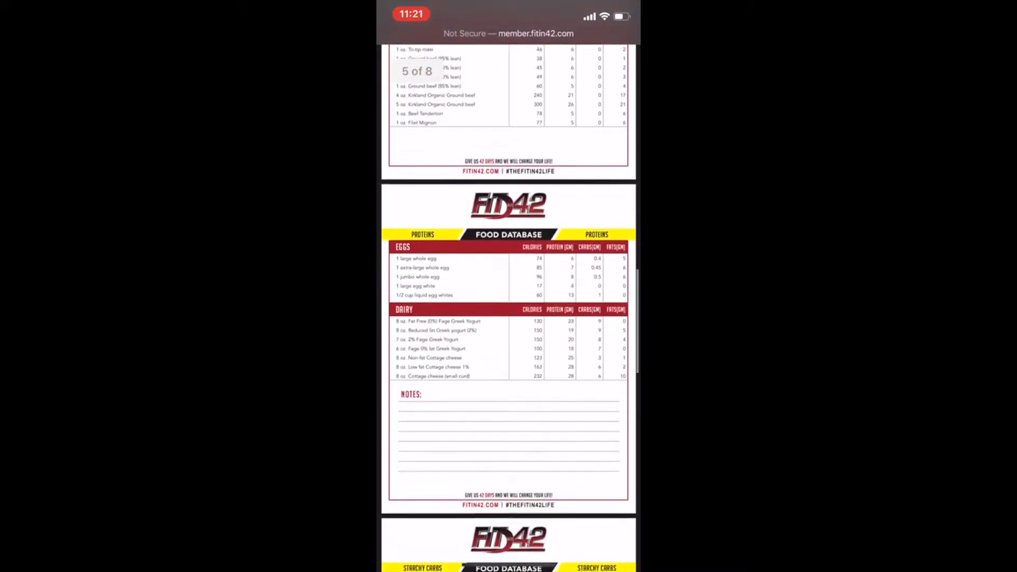
{"action": "scroll", "scroll_direction": "down", "scroll_amount": 3}
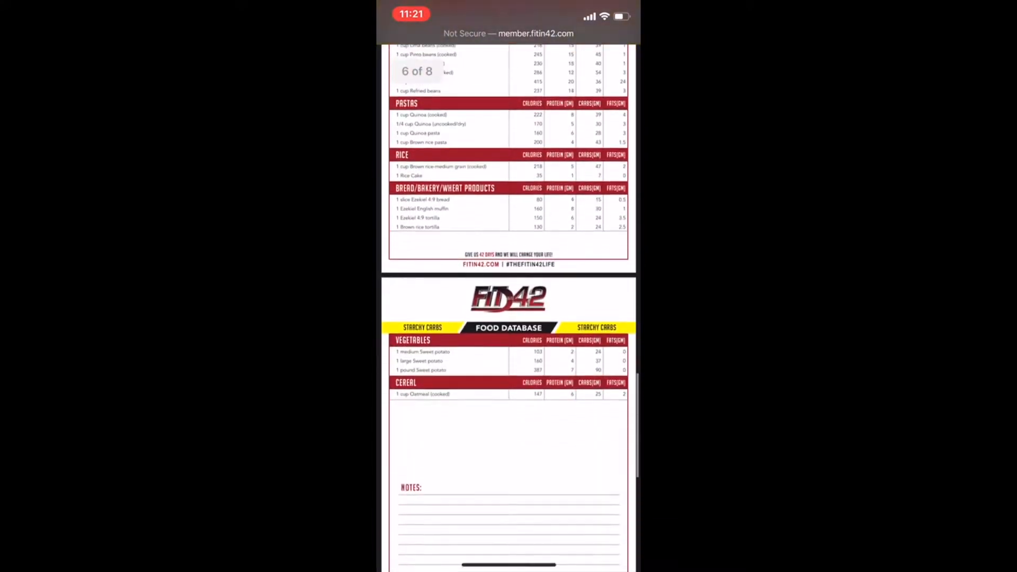
{"action": "scroll", "scroll_direction": "down", "scroll_amount": 3}
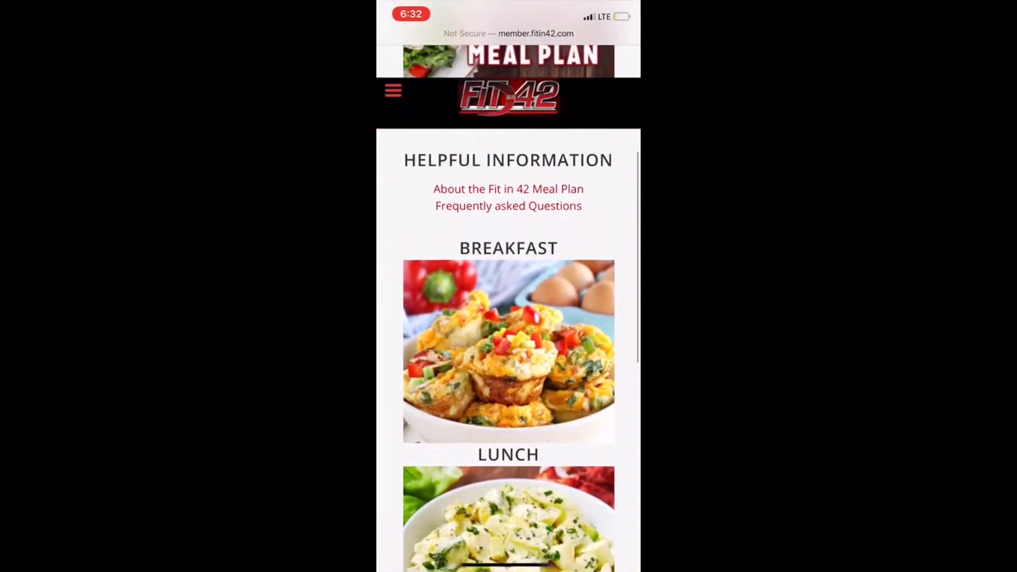
Step: Scroll the meal plan page and its breakfast recipes before moving on to Seminars
{"action": "scroll", "scroll_direction": "down", "scroll_amount": 3}
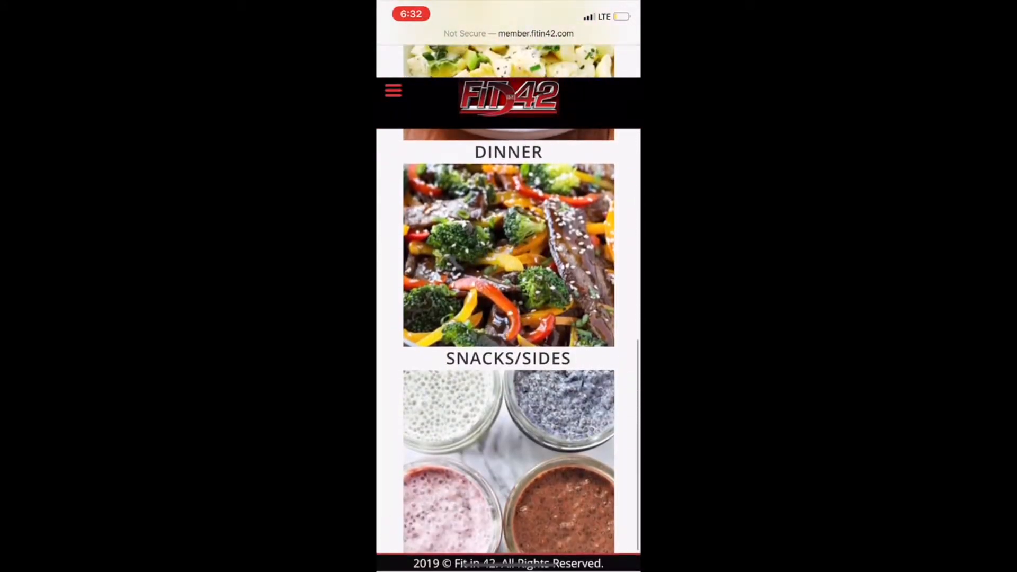
{"action": "scroll", "scroll_direction": "up", "scroll_amount": 3}
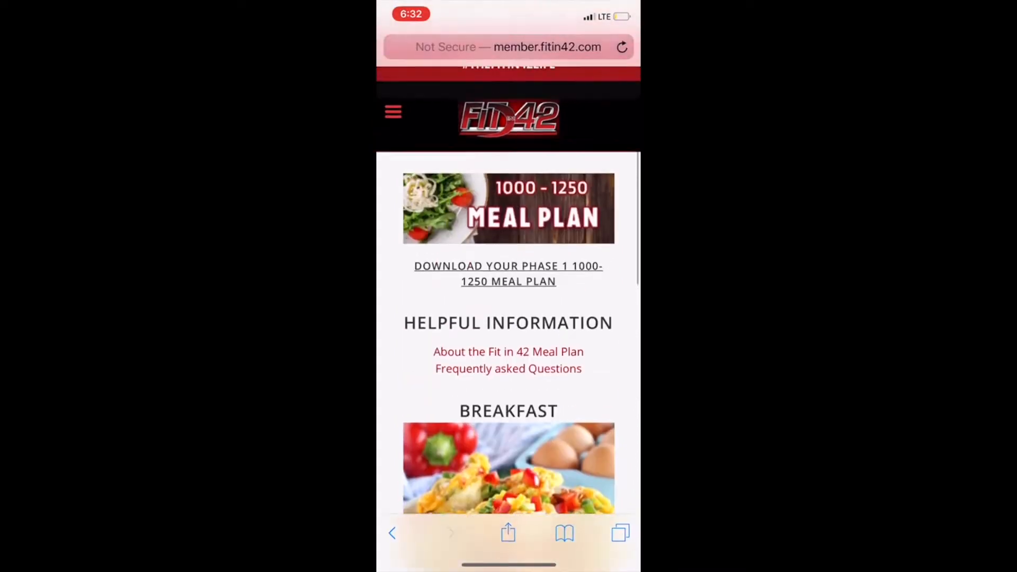
{"action": "scroll", "scroll_direction": "down", "scroll_amount": 3}
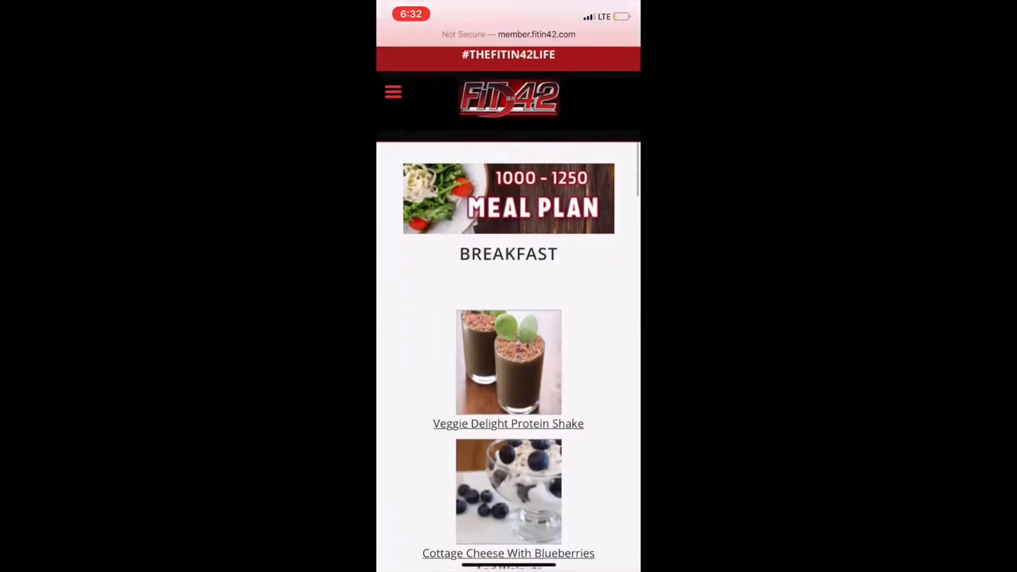
{"action": "scroll", "scroll_direction": "down", "scroll_amount": 3}
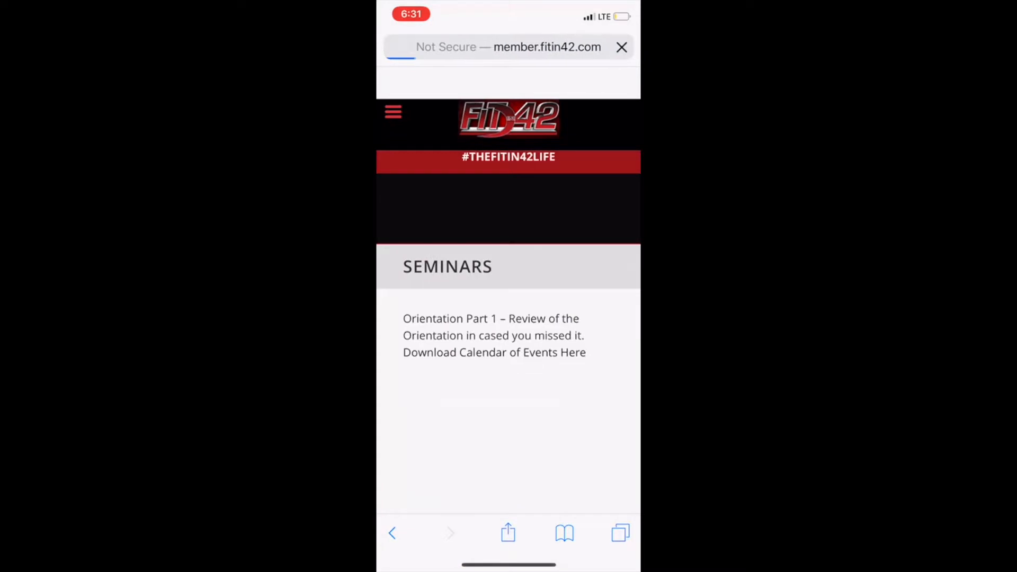
Step: Scroll the Seminars videos through Week 6, then go to the Videos page from the menu
{"action": "scroll", "scroll_direction": "down", "scroll_amount": 3}
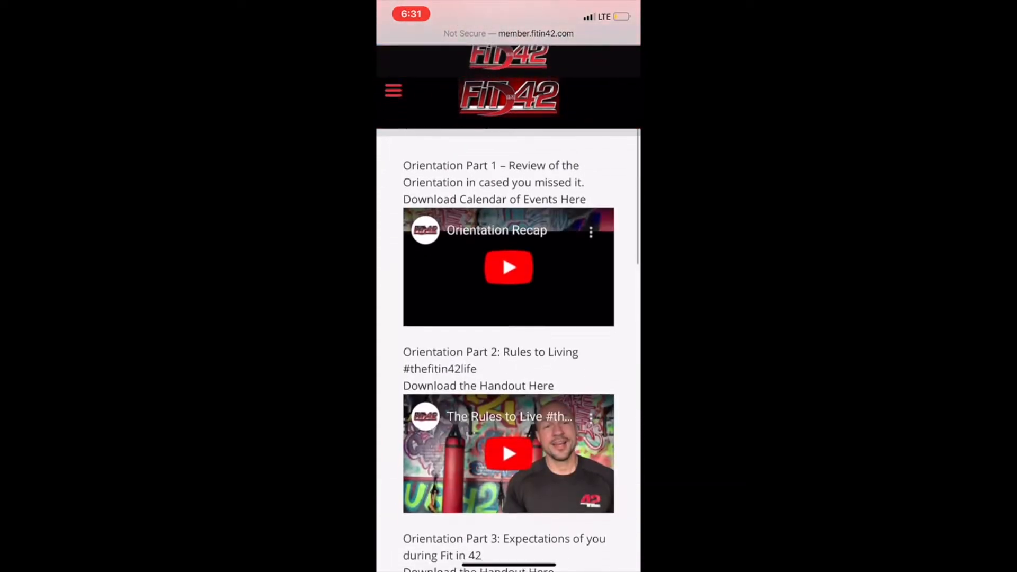
{"action": "scroll", "scroll_direction": "down", "scroll_amount": 3}
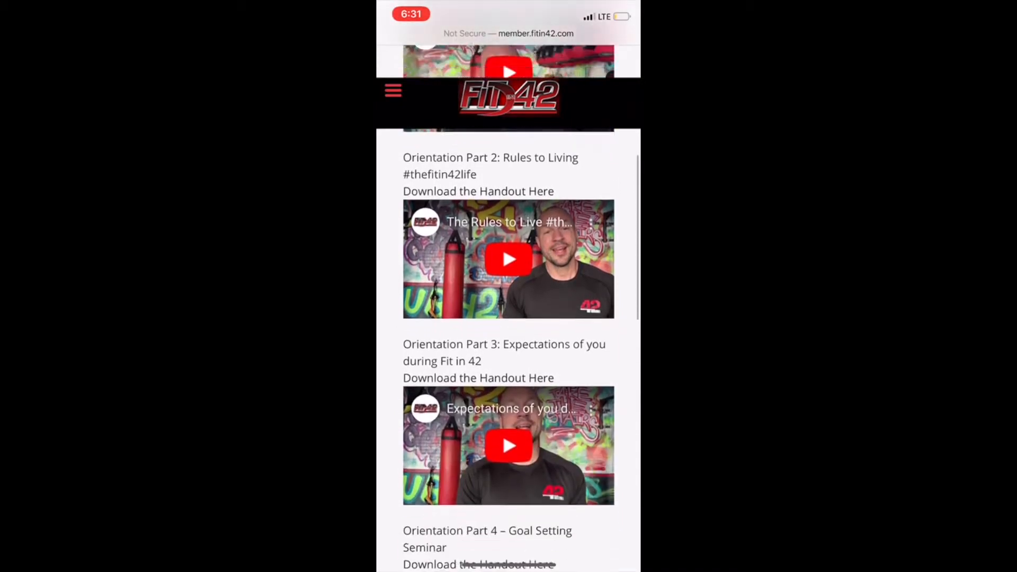
{"action": "scroll", "scroll_direction": "down", "scroll_amount": 3}
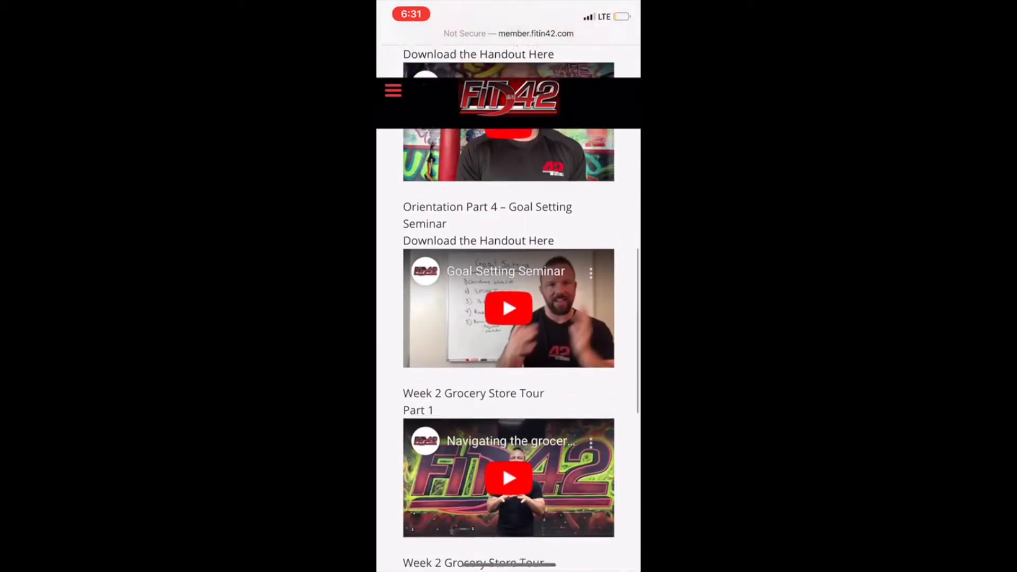
{"action": "scroll", "scroll_direction": "down", "scroll_amount": 3}
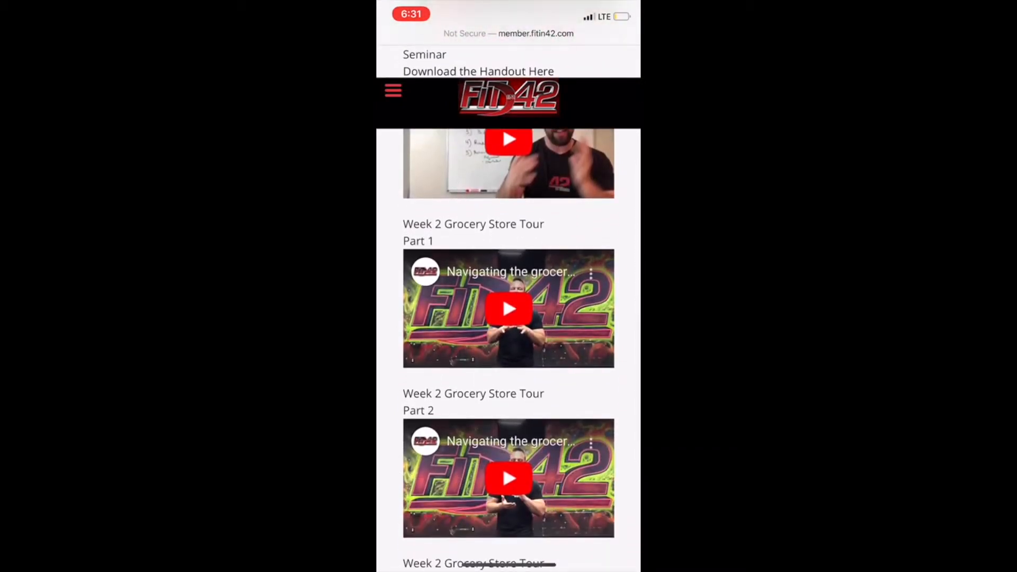
{"action": "scroll", "scroll_direction": "down", "scroll_amount": 3}
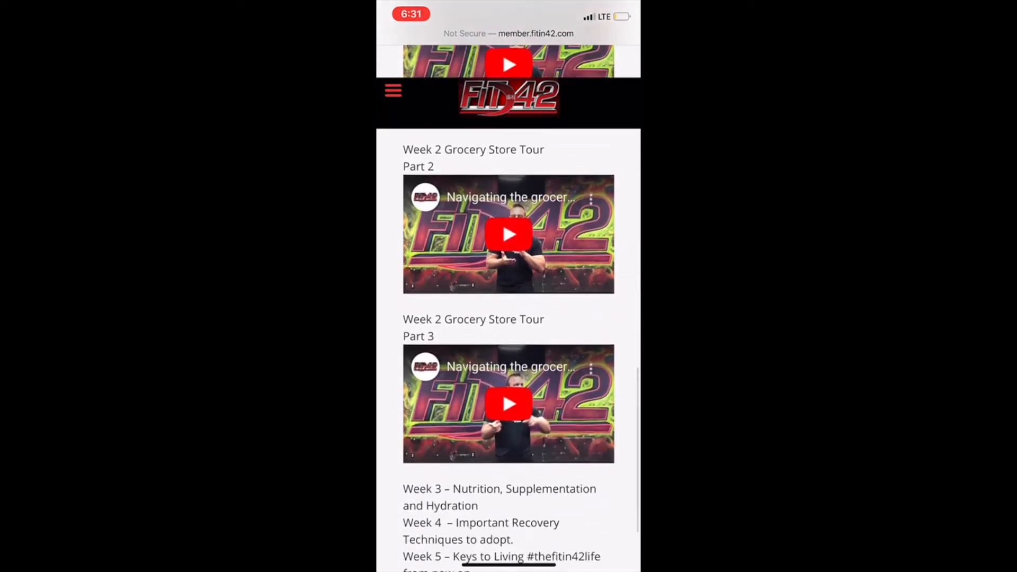
{"action": "scroll", "scroll_direction": "down", "scroll_amount": 3}
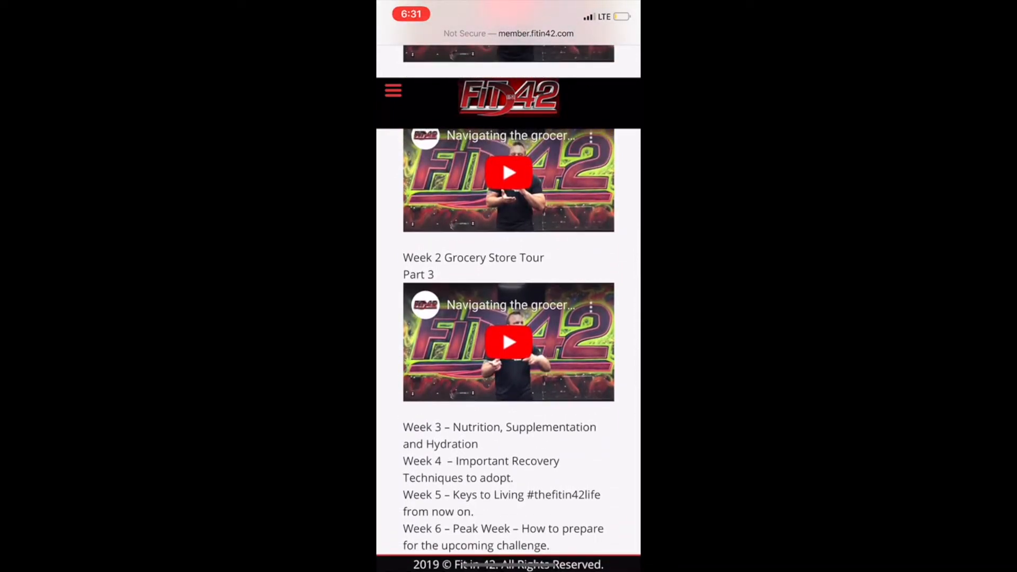
{"action": "left_click", "coordinate": [393, 90]}
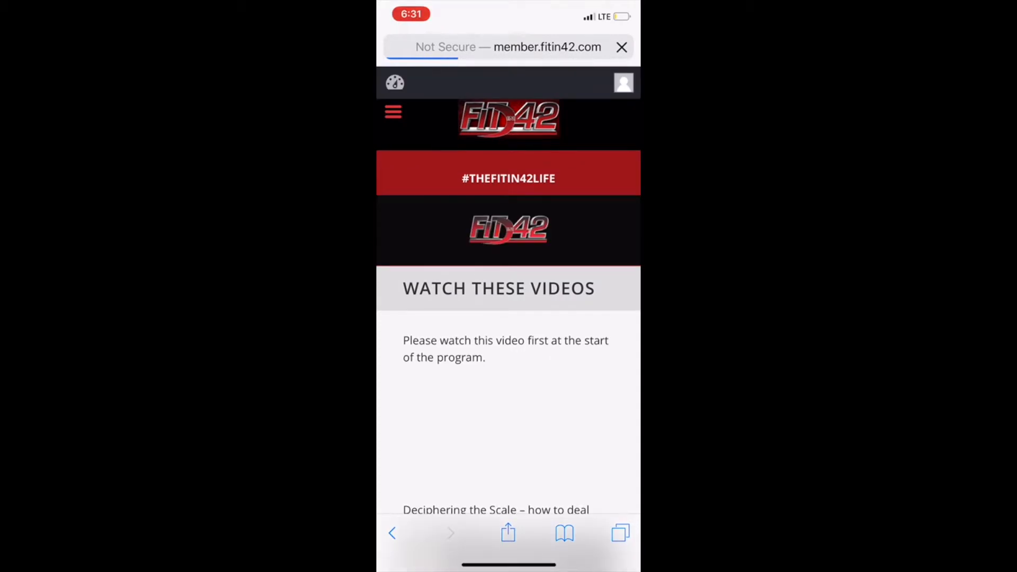
Step: Scroll the Watch These Videos page, then choose Recommended Products from the menu
{"action": "scroll", "scroll_direction": "down", "scroll_amount": 3}
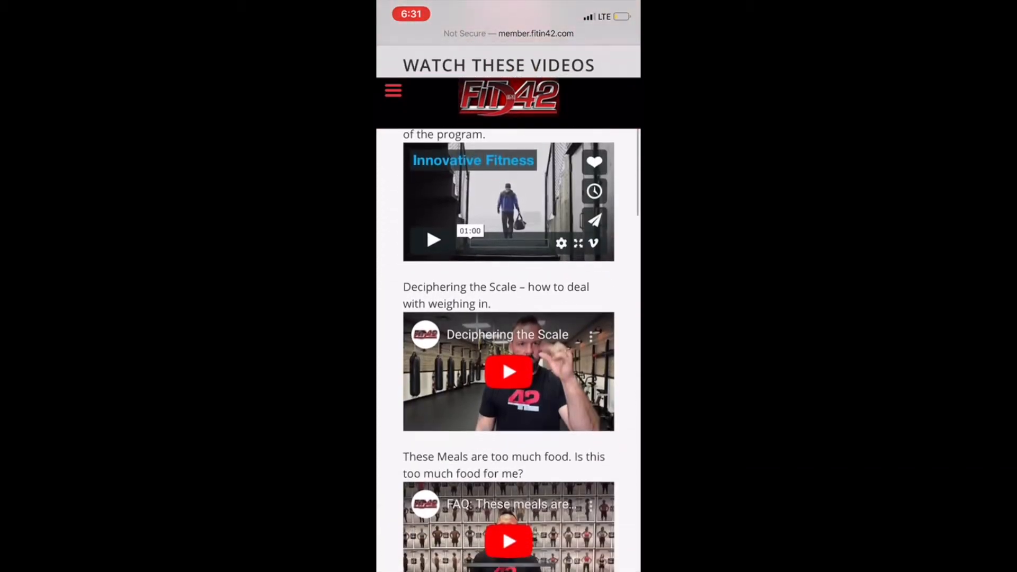
{"action": "scroll", "scroll_direction": "down", "scroll_amount": 3}
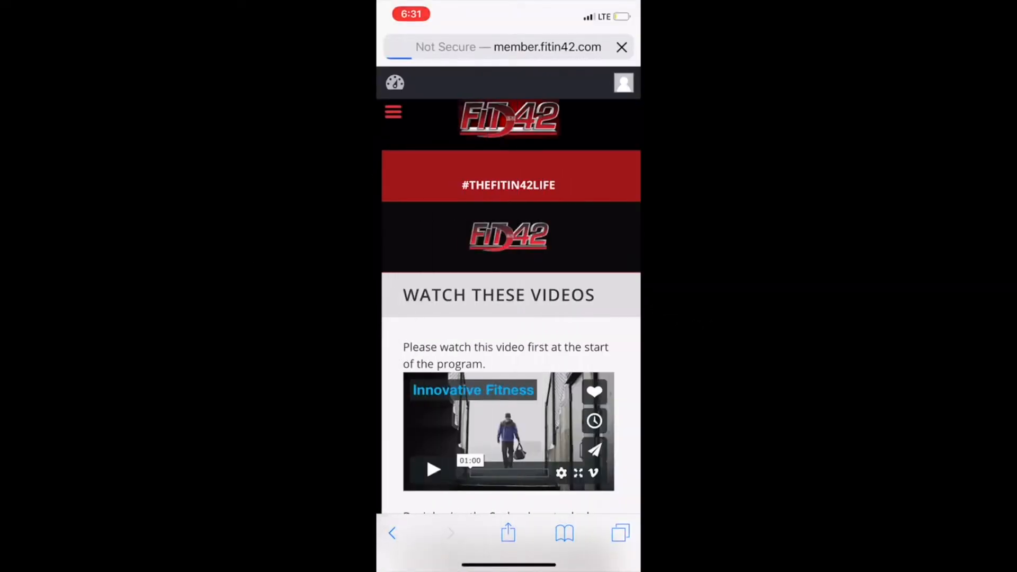
{"action": "scroll", "scroll_direction": "down", "scroll_amount": 3}
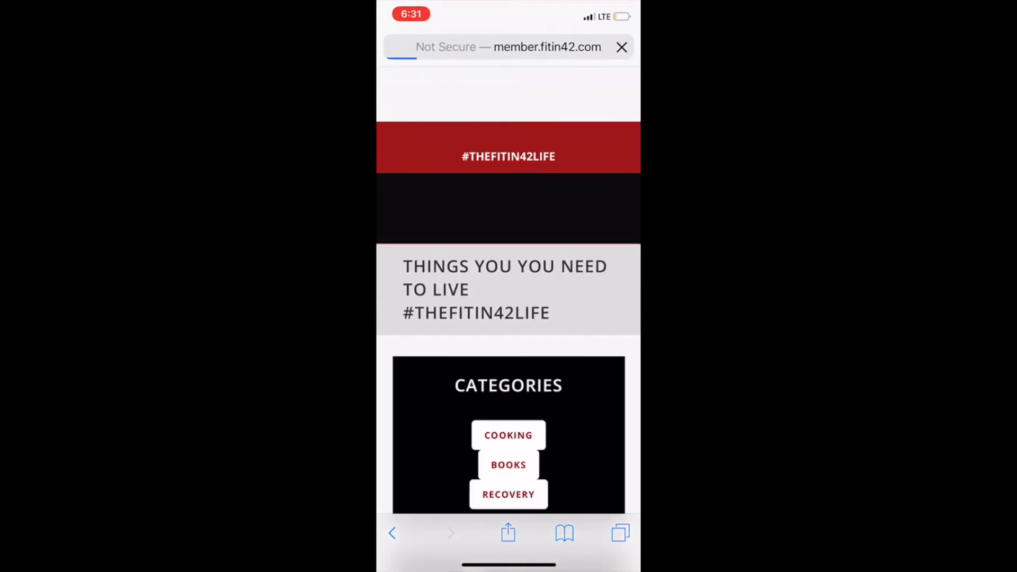
{"action": "left_click", "coordinate": [508, 434]}
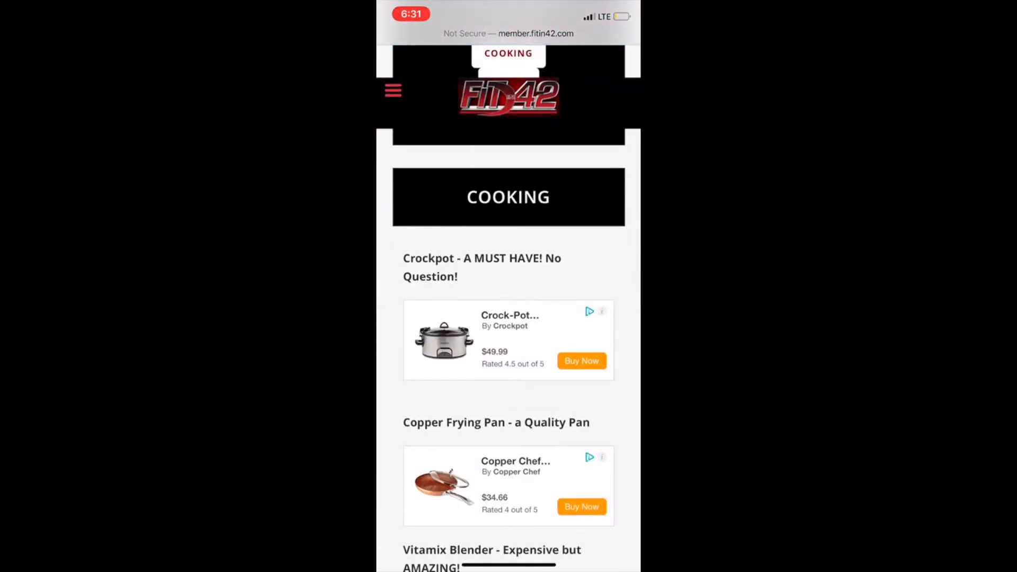
{"action": "scroll", "scroll_direction": "down", "scroll_amount": 3}
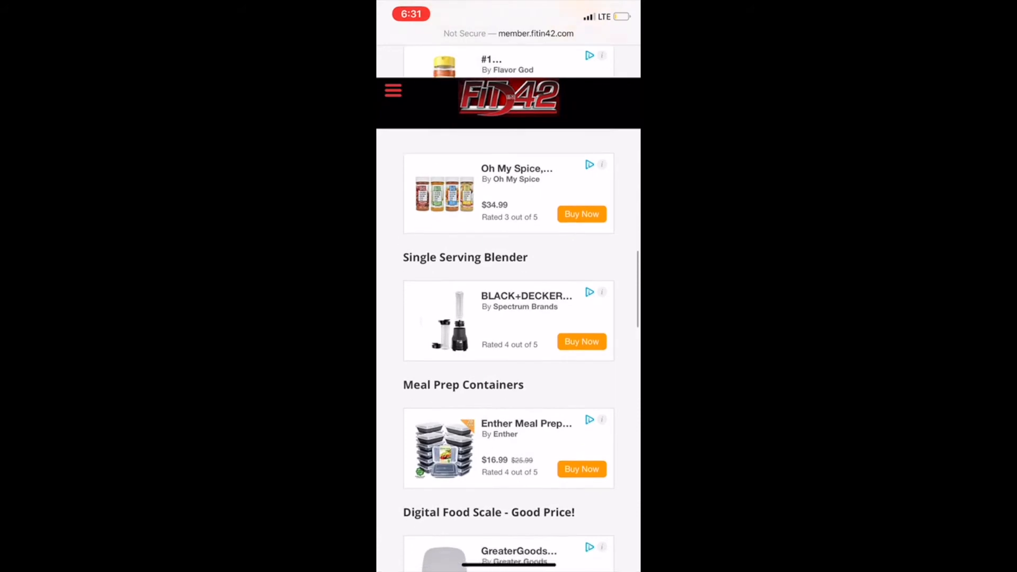
{"action": "scroll", "scroll_direction": "down", "scroll_amount": 3}
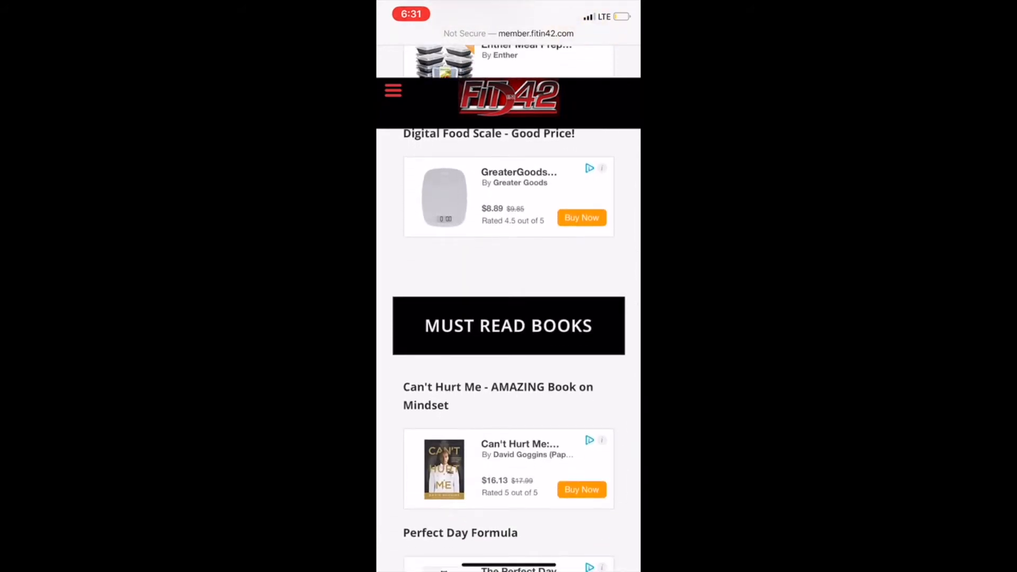
{"action": "left_click", "coordinate": [394, 90]}
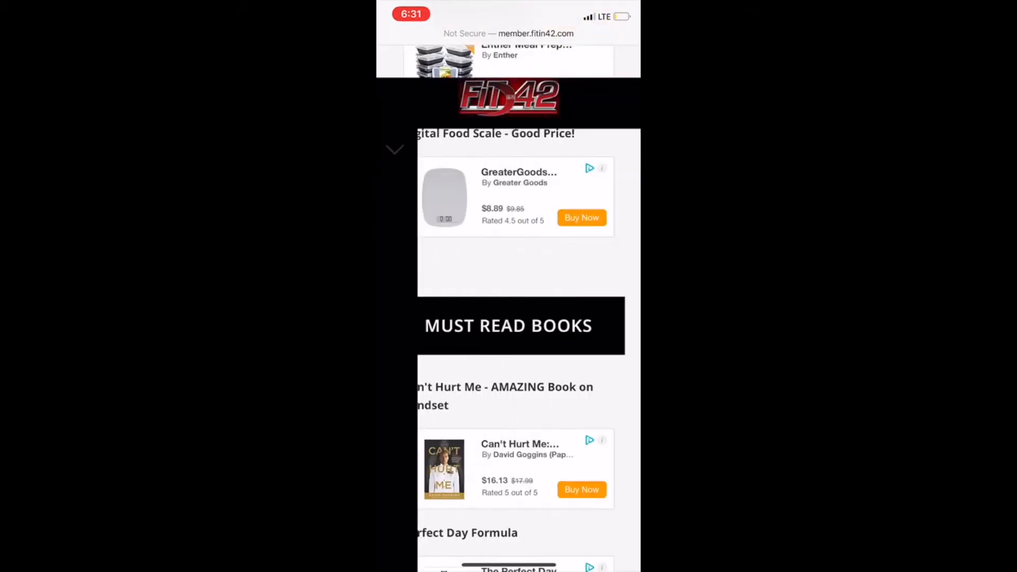
{"action": "scroll", "scroll_direction": "down", "scroll_amount": 3}
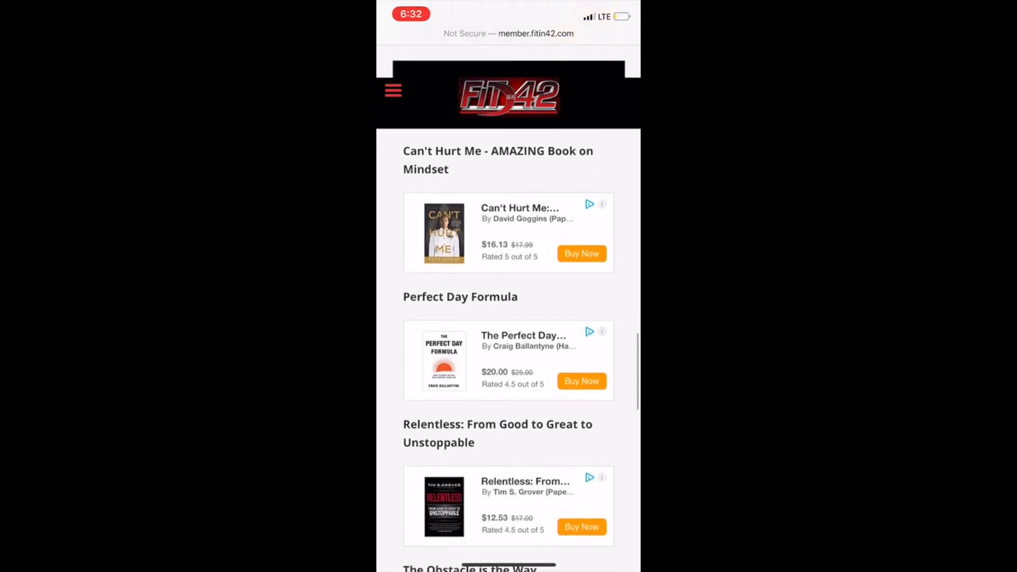
{"action": "scroll", "scroll_direction": "down", "scroll_amount": 3}
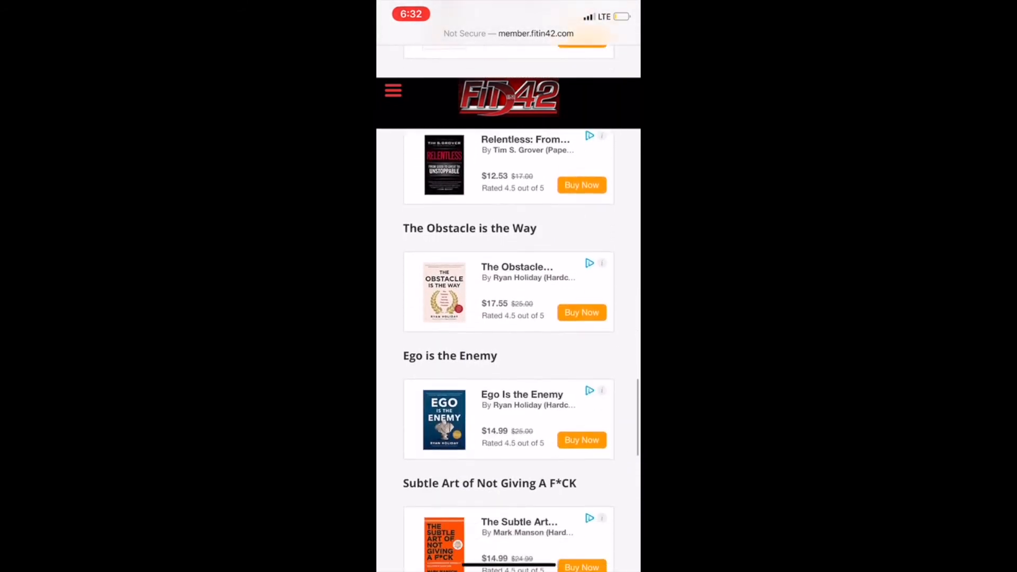